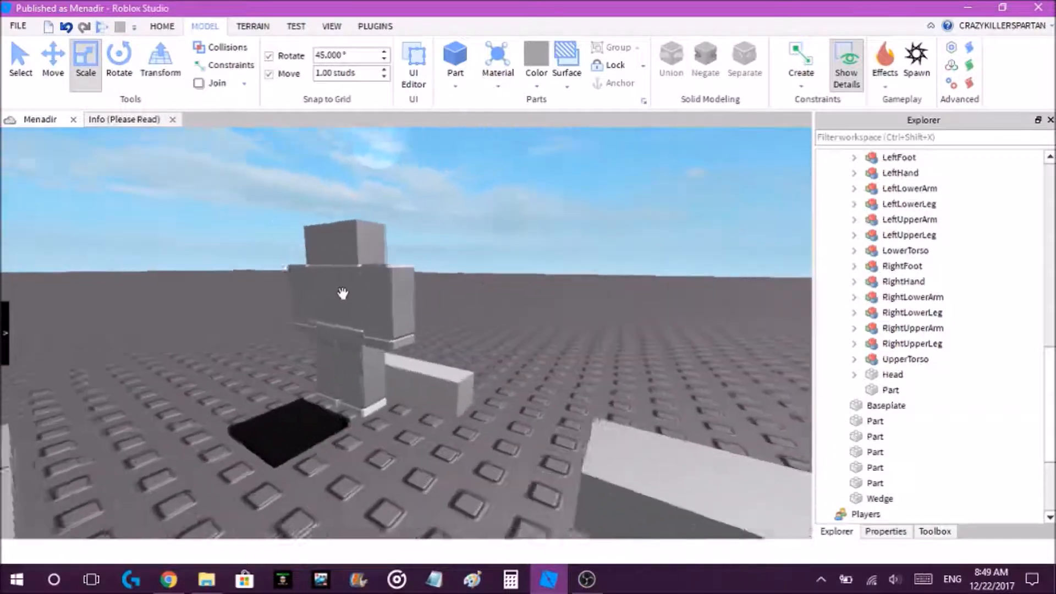
Anchor the loose gray block beside the R15_Kit rig and move it onto the upper arm
click(343, 293)
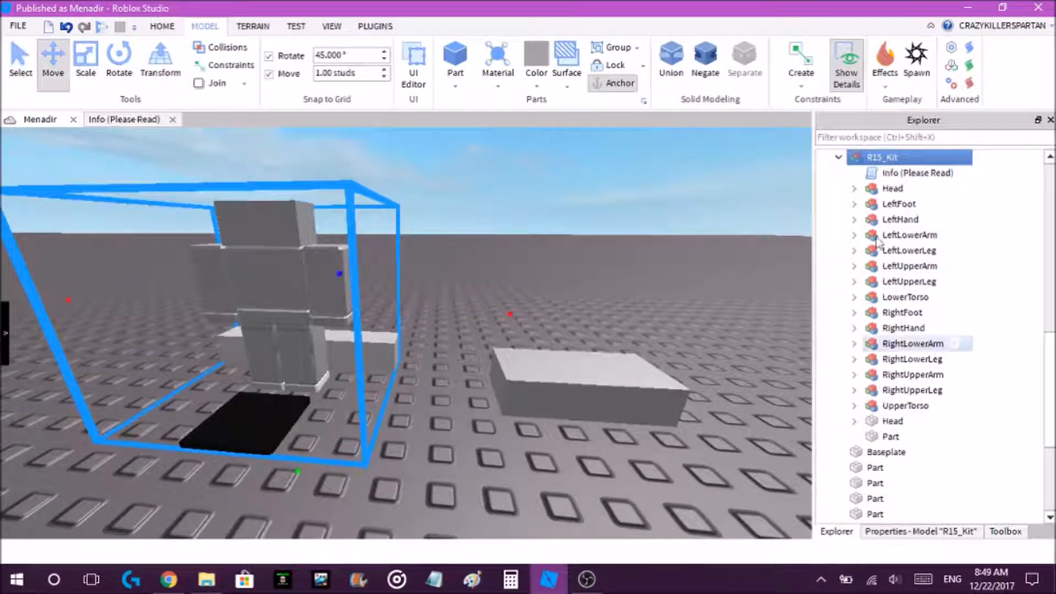
click(854, 420)
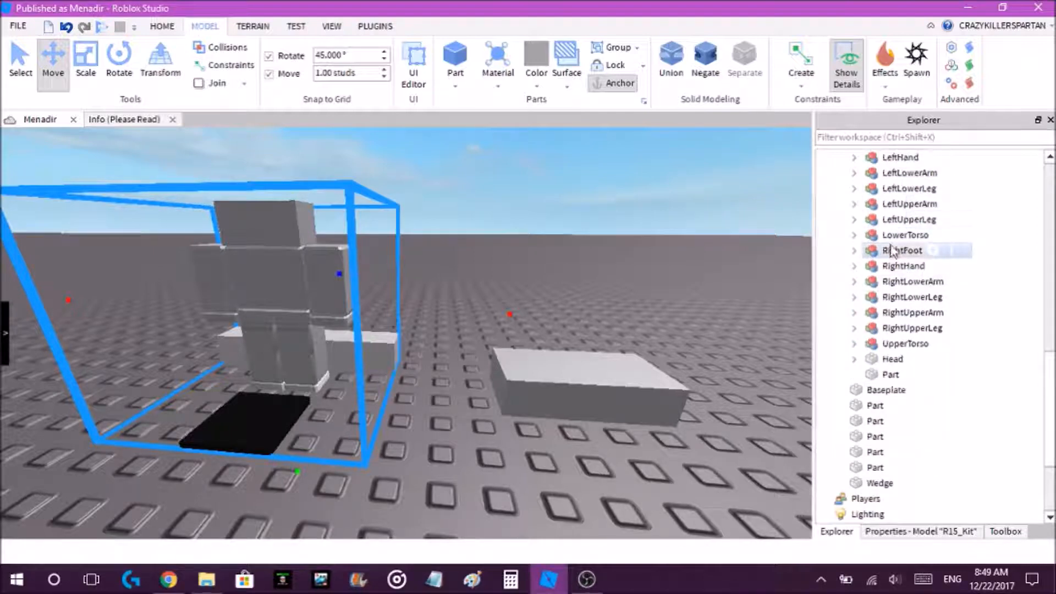
click(876, 467)
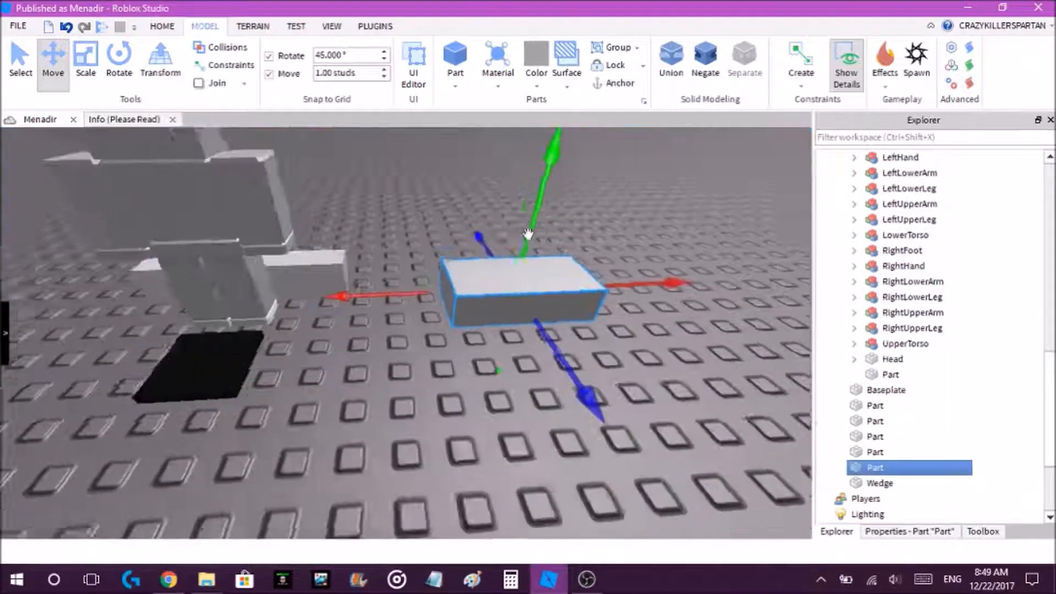
click(618, 83)
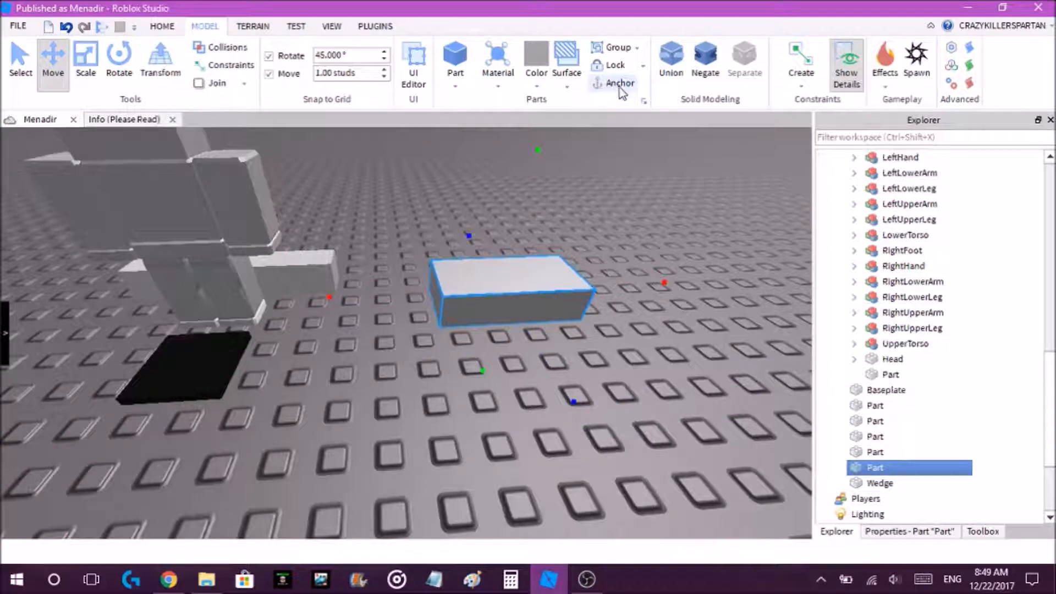
click(618, 82)
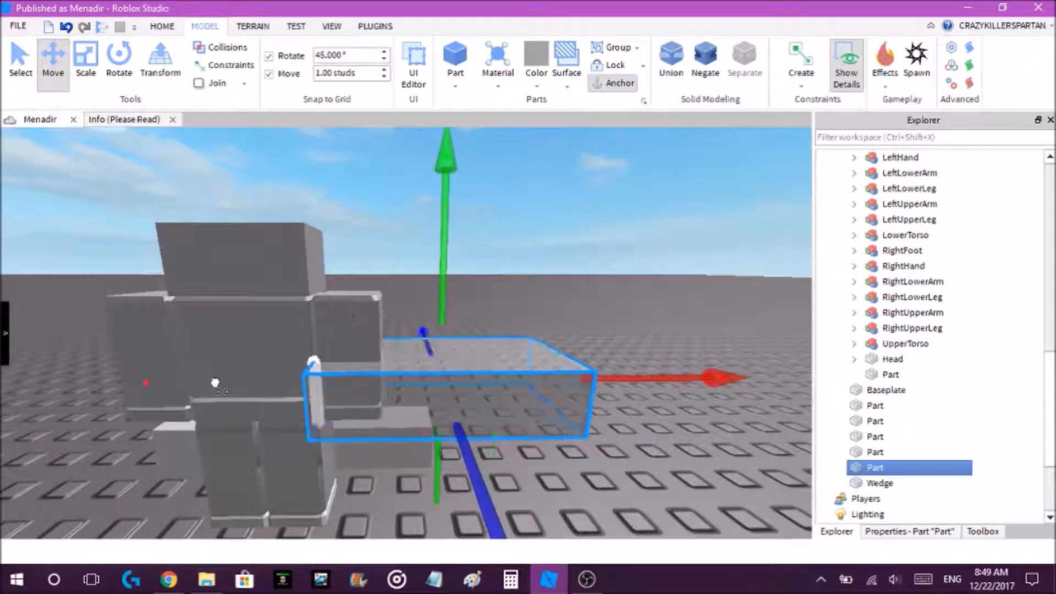
click(85, 60)
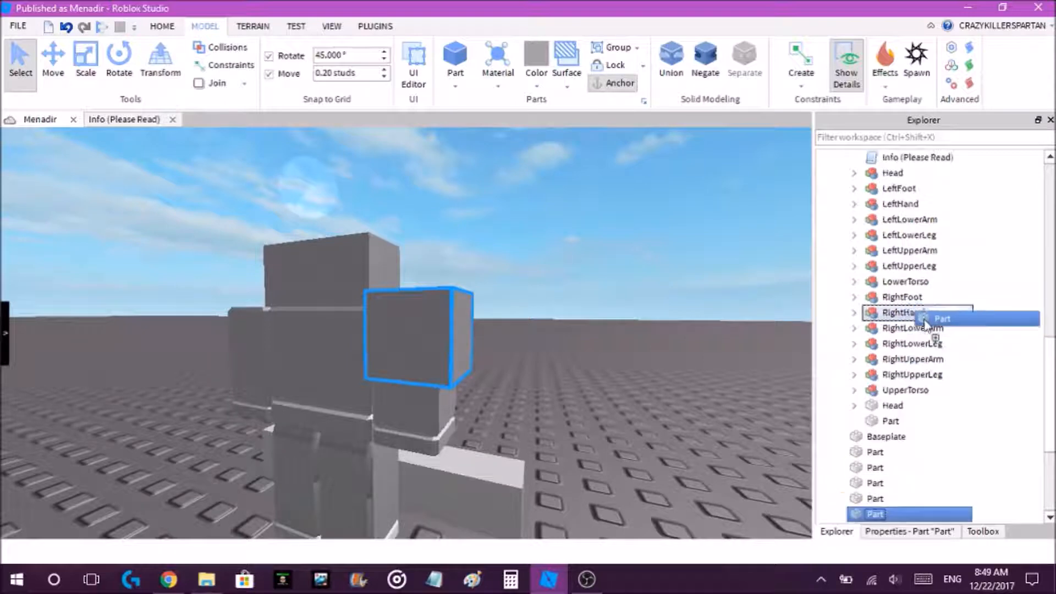
Parent the armor block into the LeftUpperArm model, then collapse it
click(855, 249)
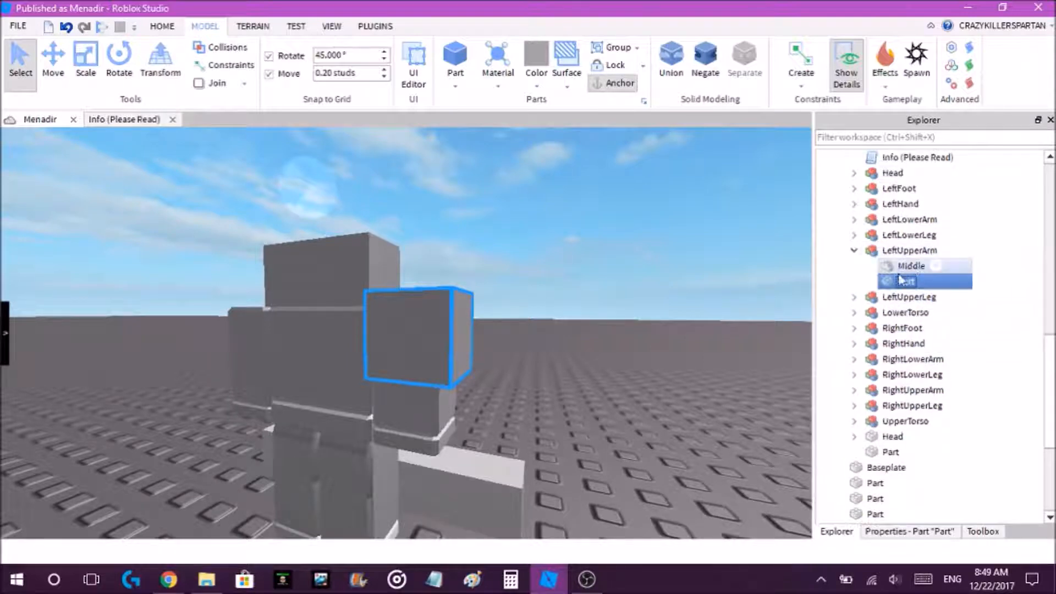
click(912, 266)
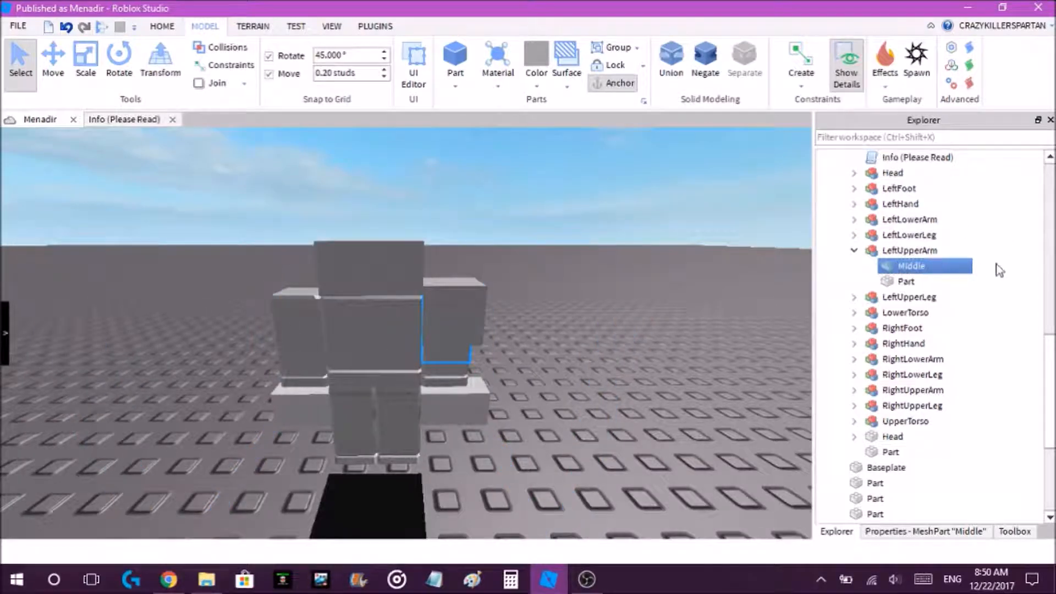
click(855, 250)
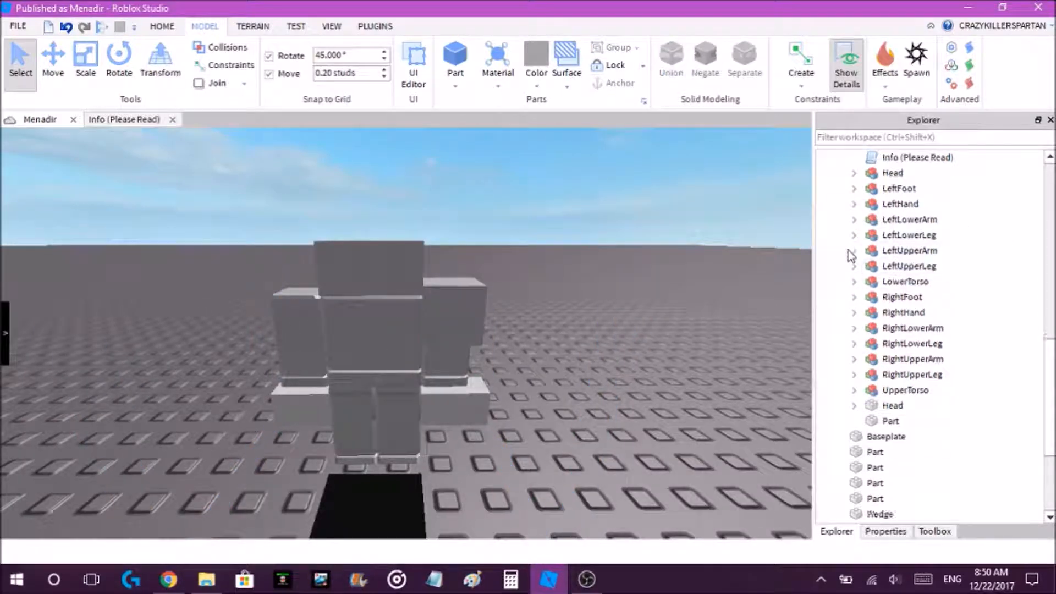
Filter Explorer for 'middle' and set all Middle parts' Transparency to 1
click(855, 250)
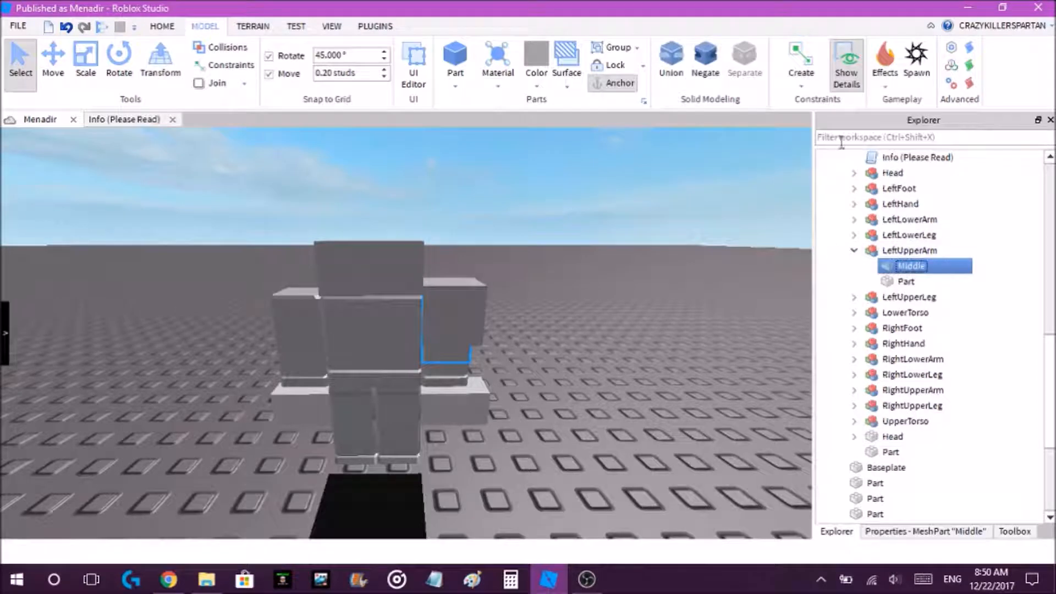
text(middle)
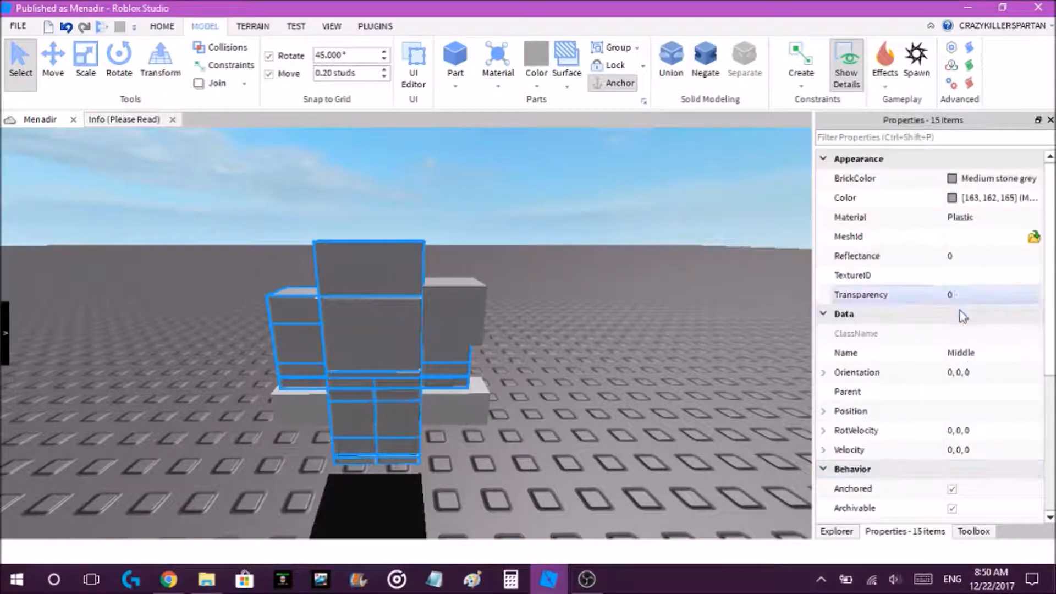
click(990, 294)
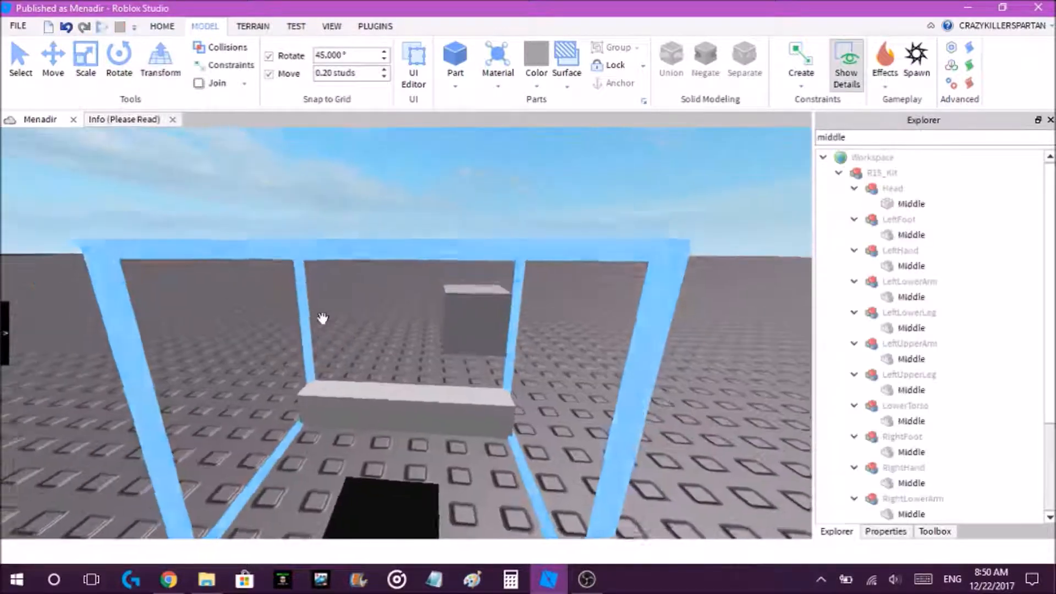
Clear the 'middle' filter, expand R15_Kit and UpperTorso, and duplicate the LeftUpperArm armor block
click(881, 172)
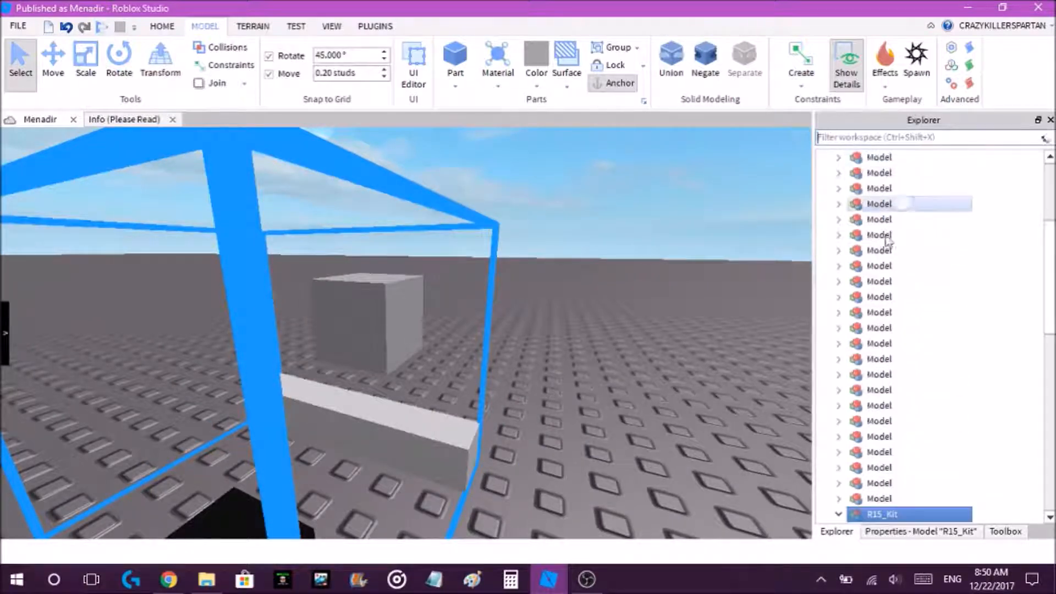
click(853, 234)
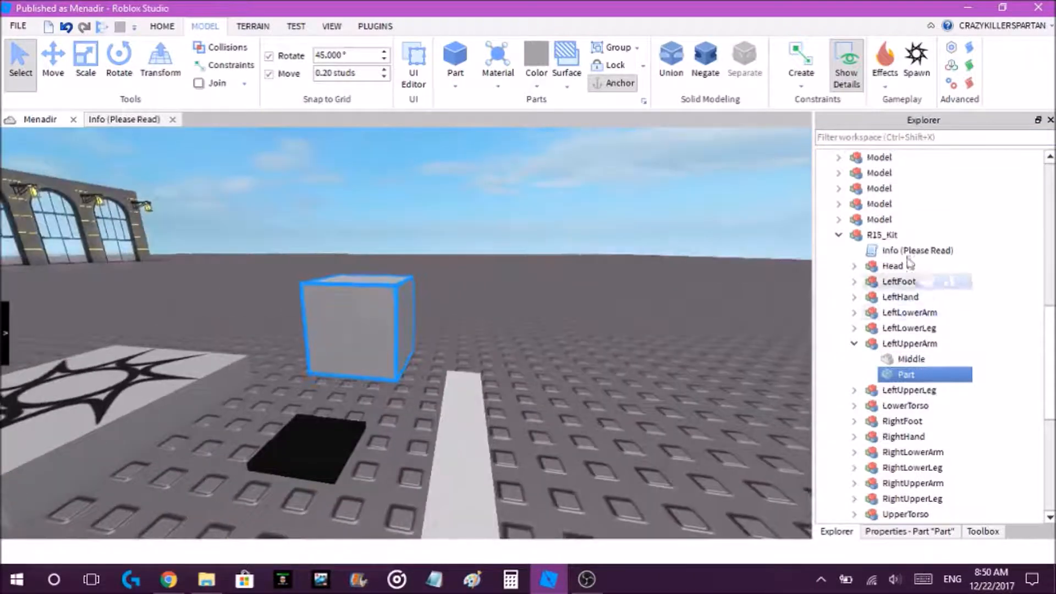
scroll(down, 3)
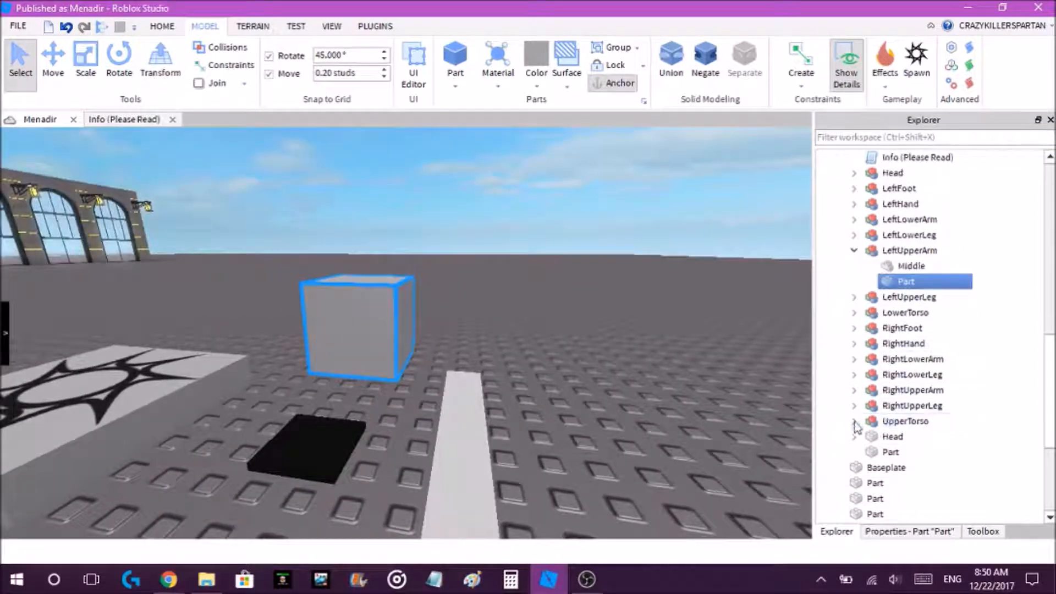
click(911, 265)
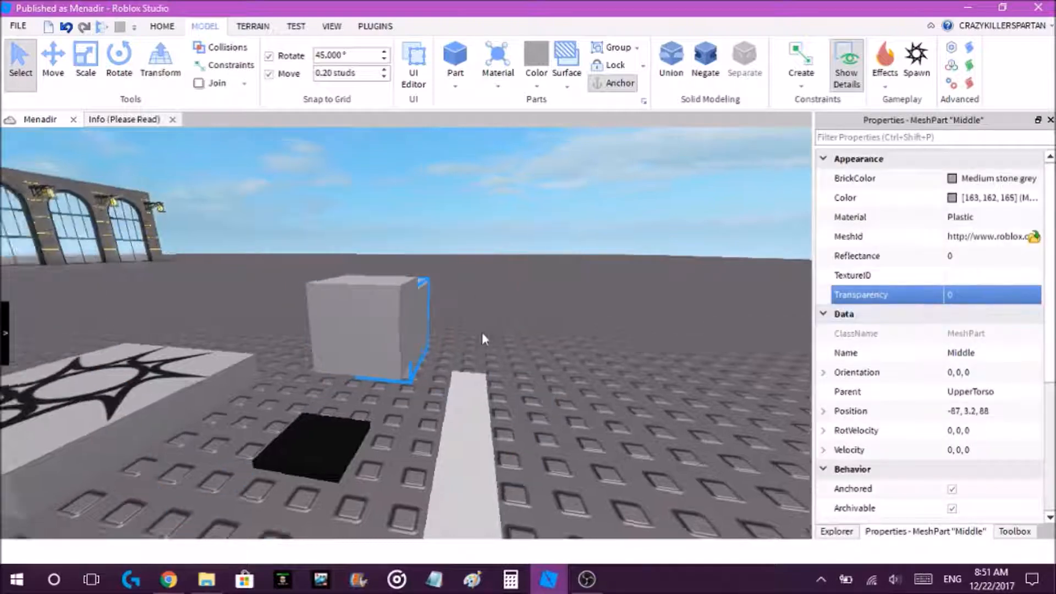
drag(482, 339, 363, 328)
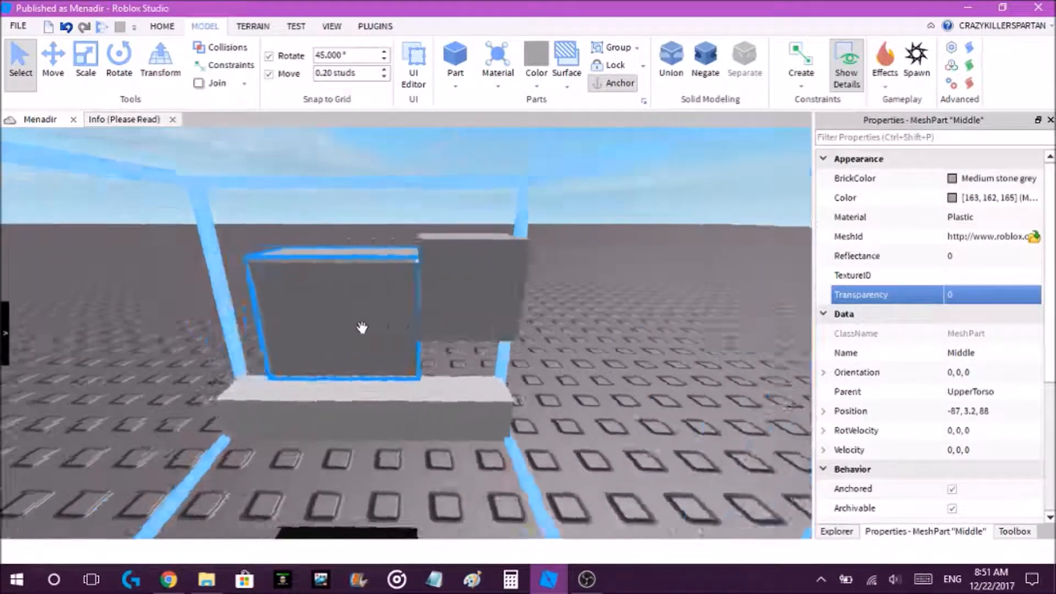
click(836, 531)
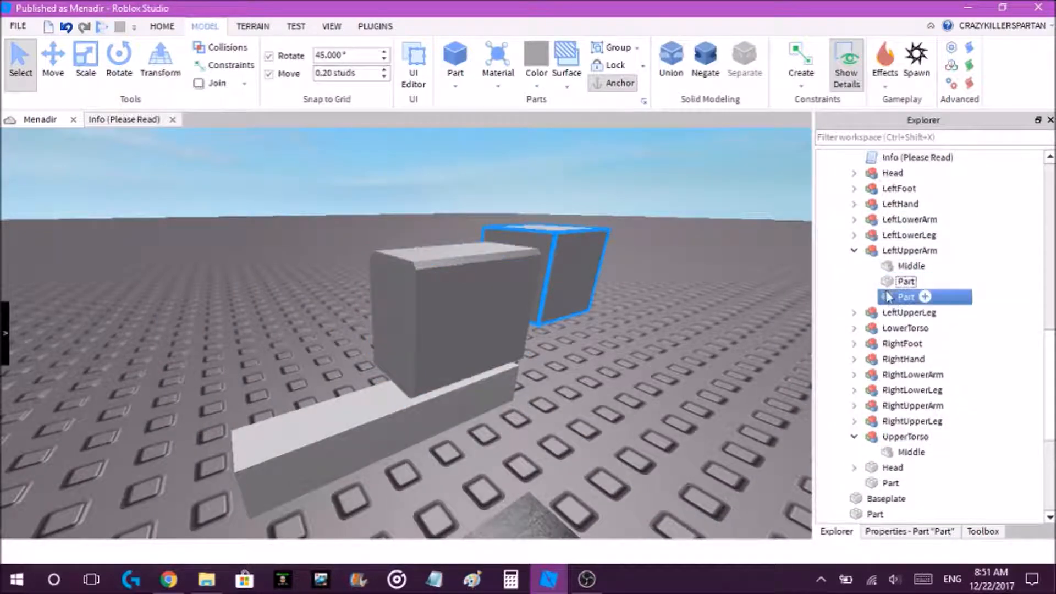
Parent the copied block into UpperTorso, move it onto the torso and resize it
click(907, 453)
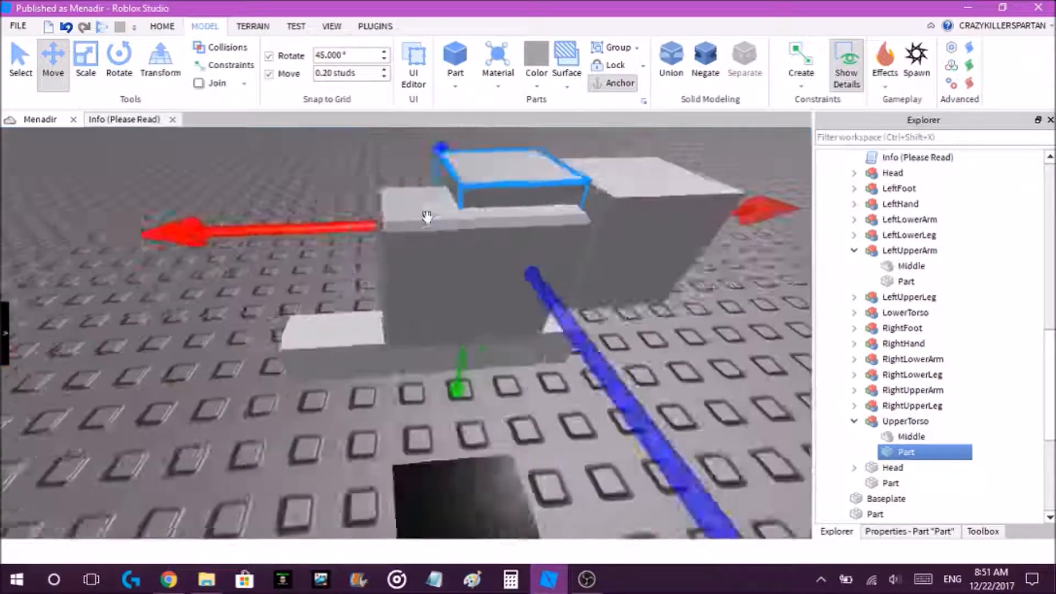
click(84, 61)
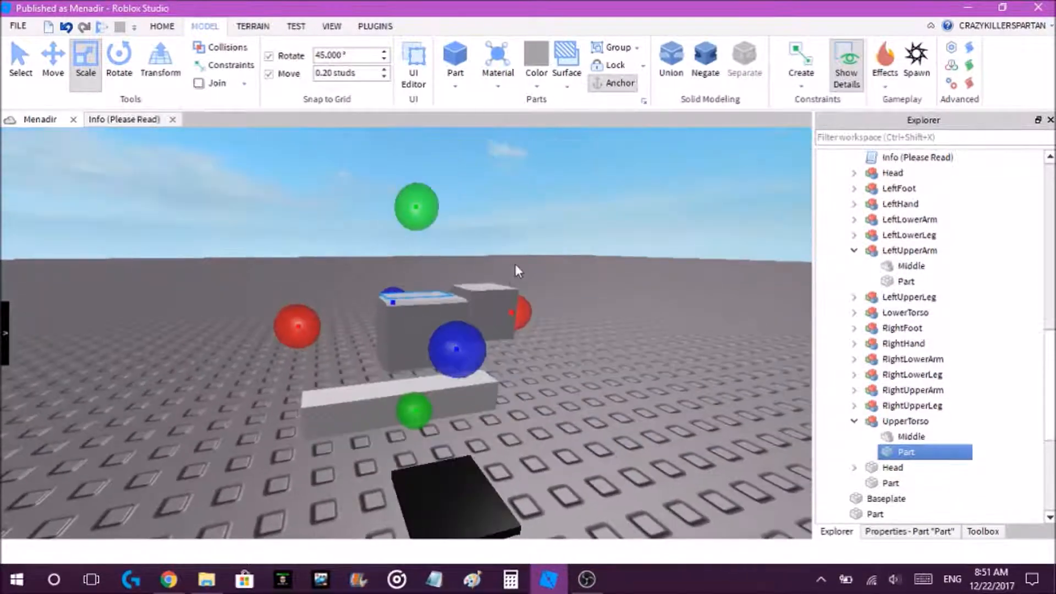
click(912, 436)
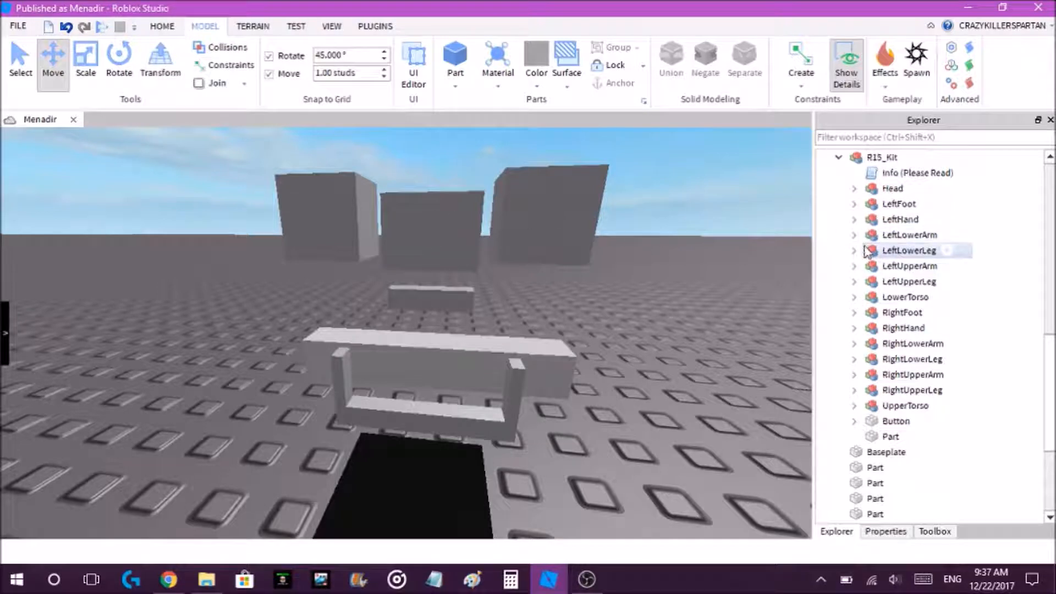
Expand LeftUpperArm, select its armor block, and add further armor blocks around the rig
click(854, 265)
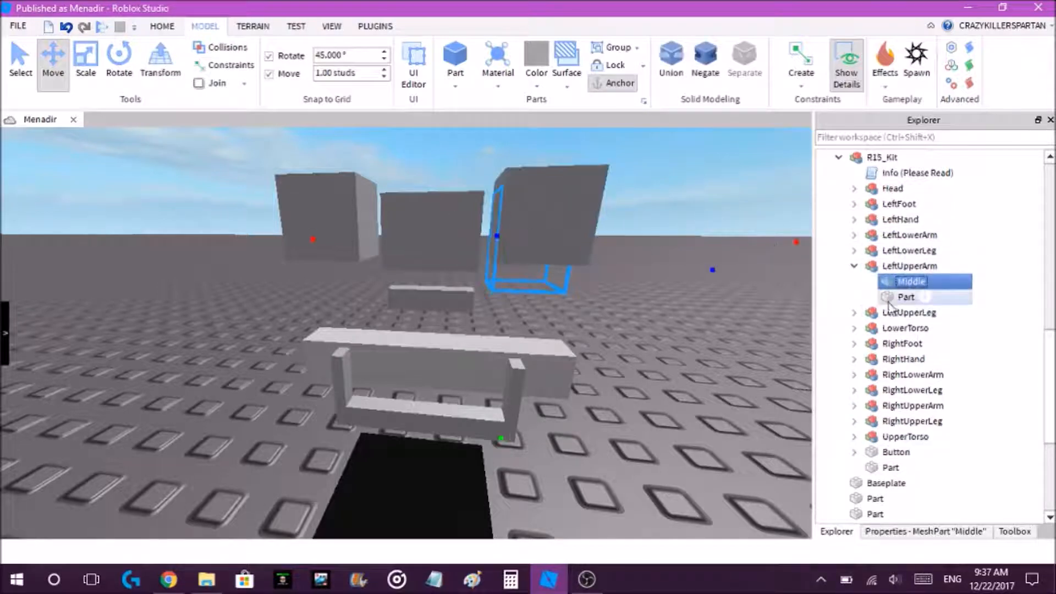
click(906, 297)
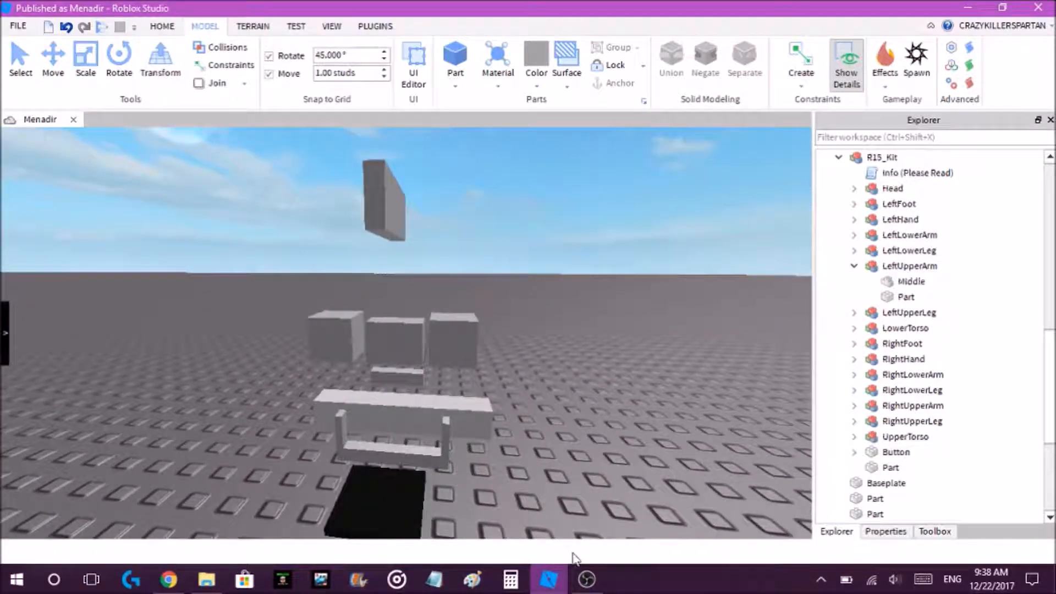
click(585, 580)
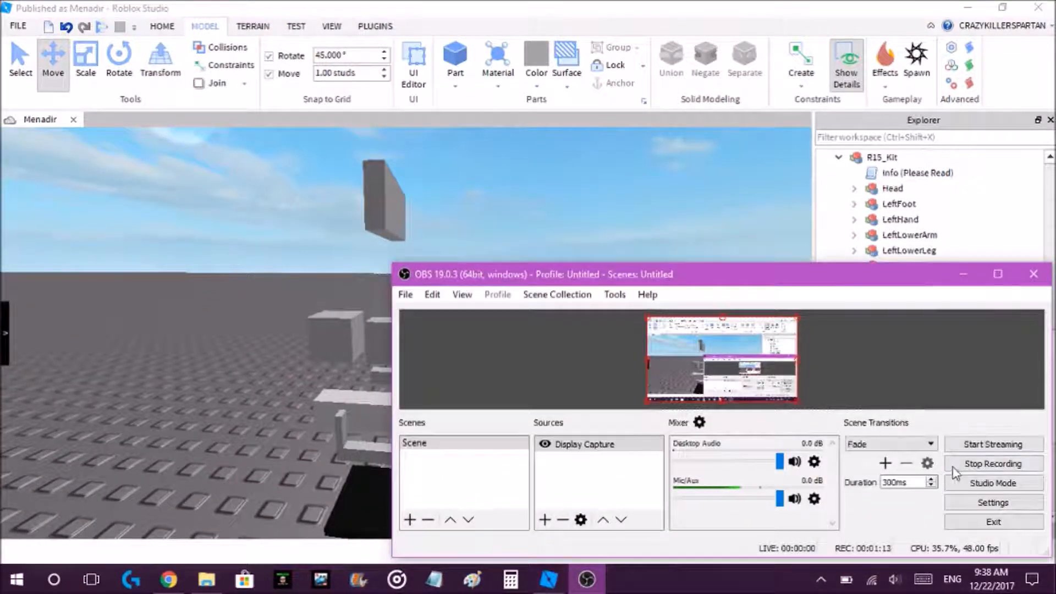